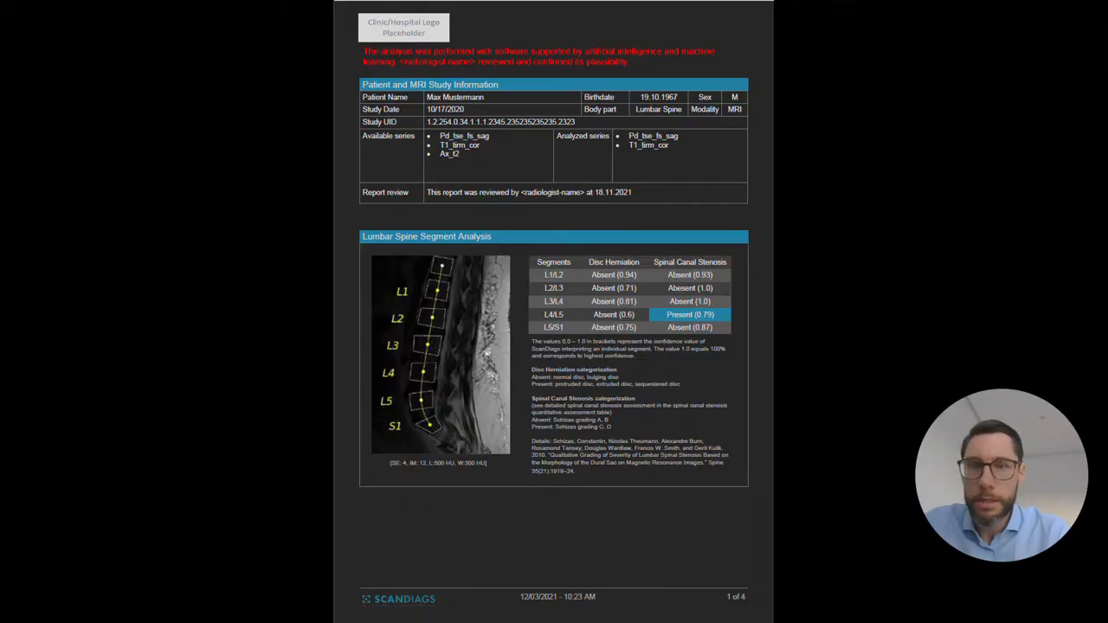
mouse_move(836, 378)
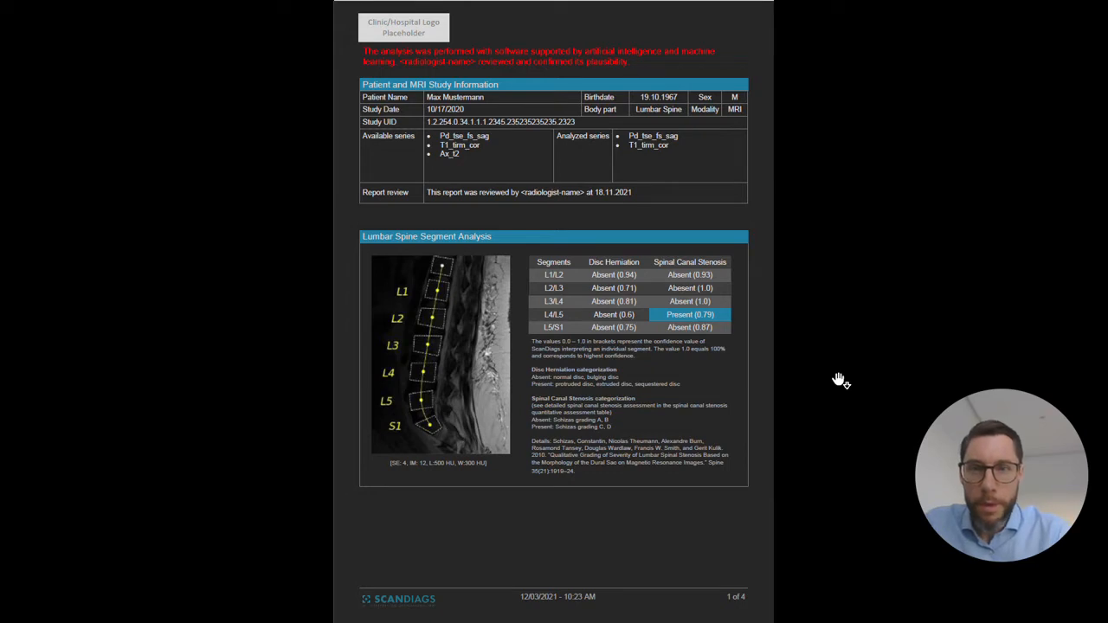
mouse_move(852, 391)
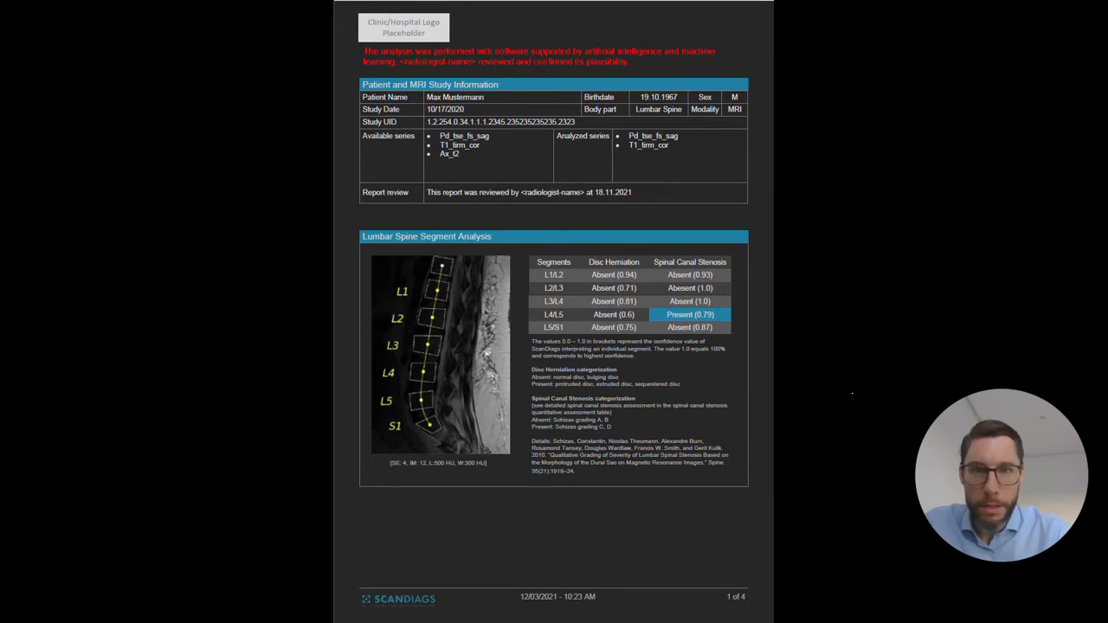
mouse_move(799, 281)
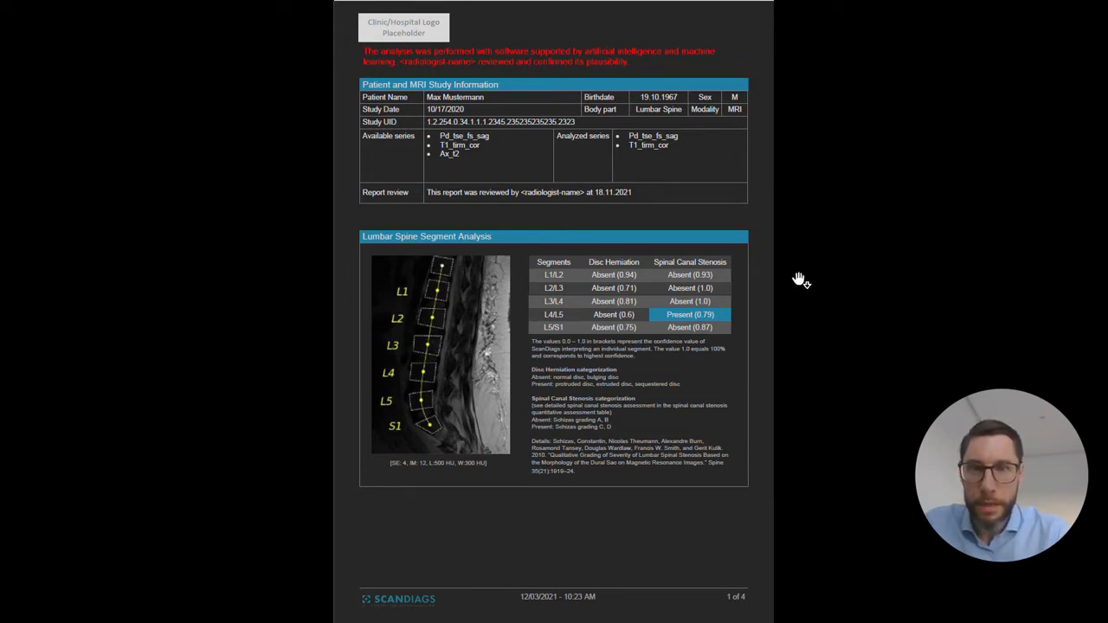
mouse_move(810, 291)
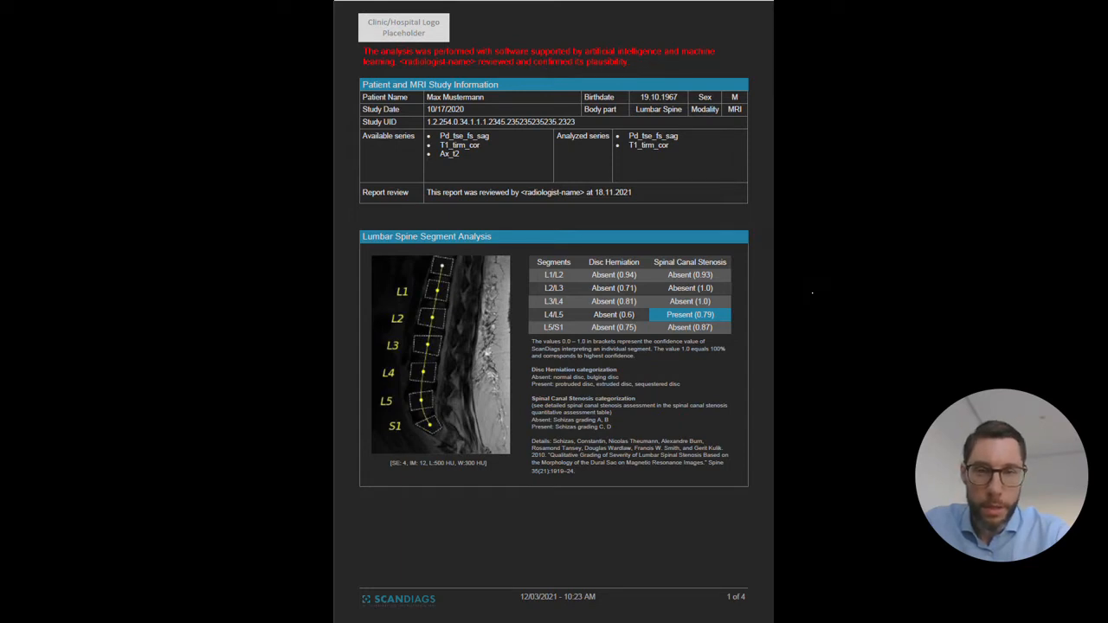
mouse_move(799, 278)
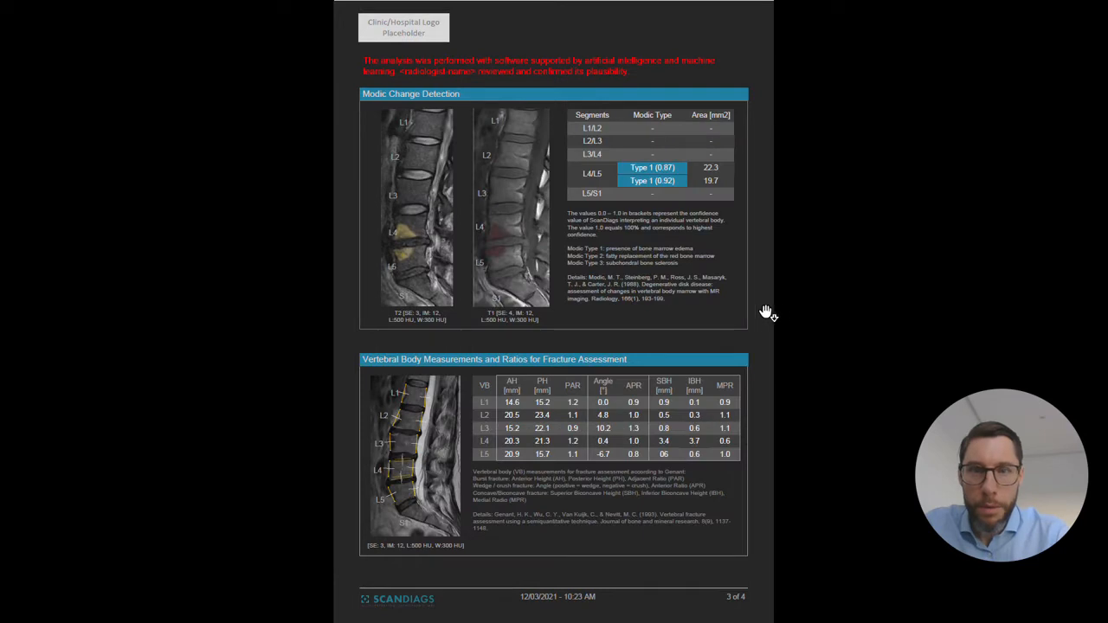
mouse_move(789, 313)
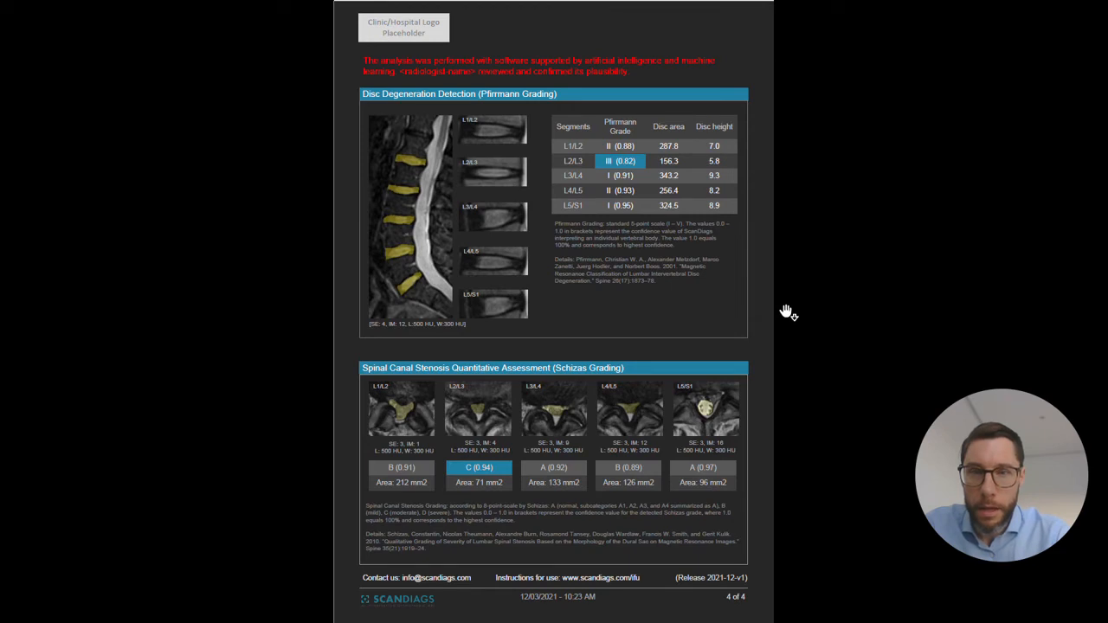
mouse_move(798, 327)
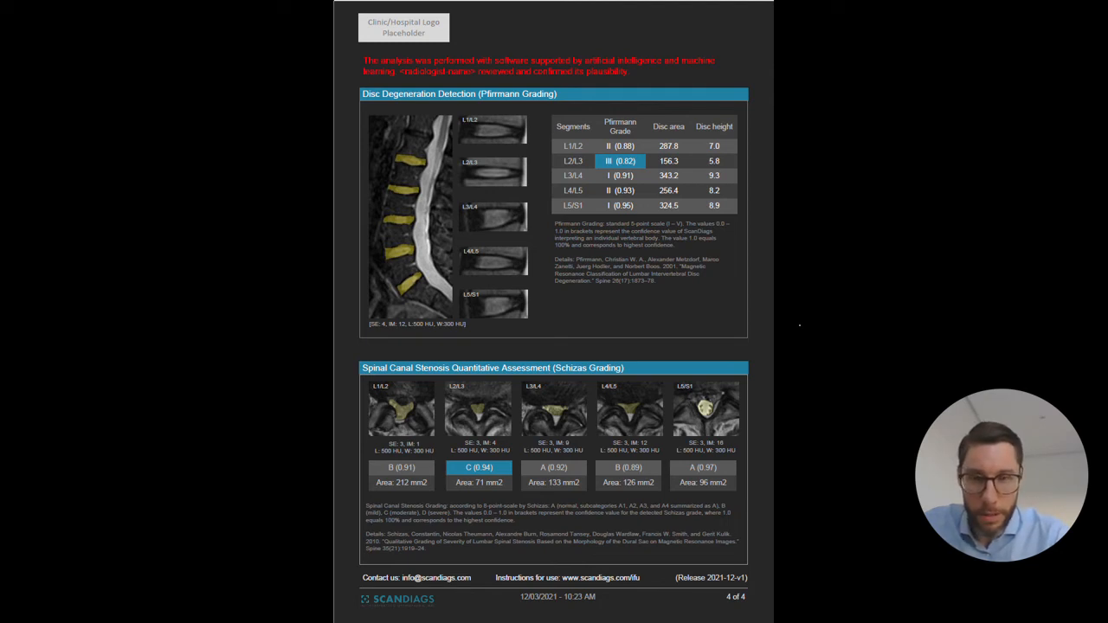
mouse_move(858, 313)
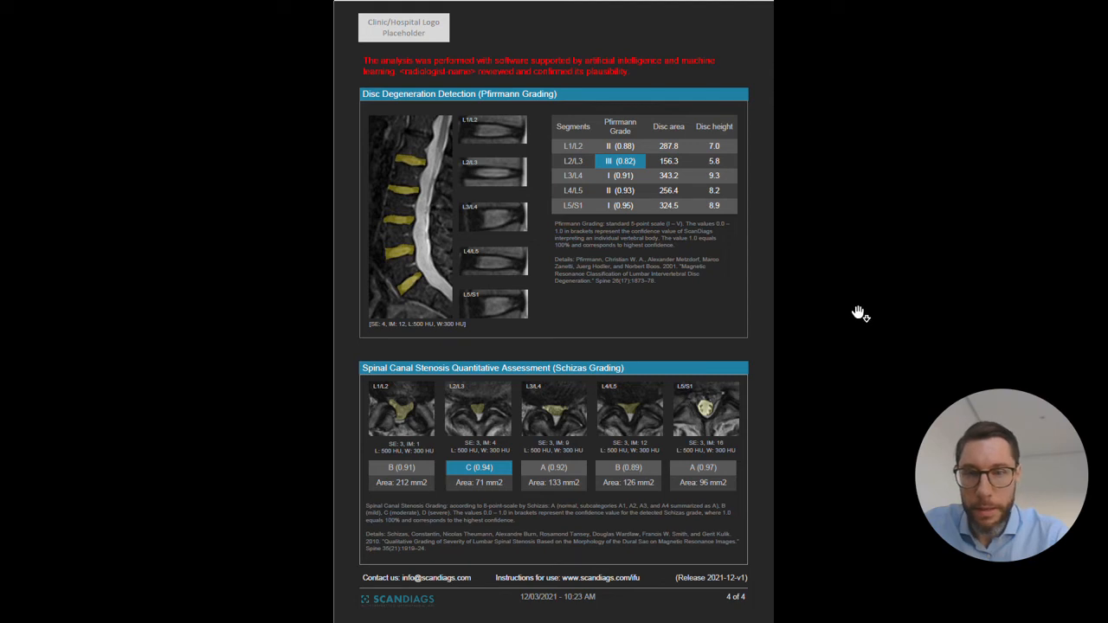